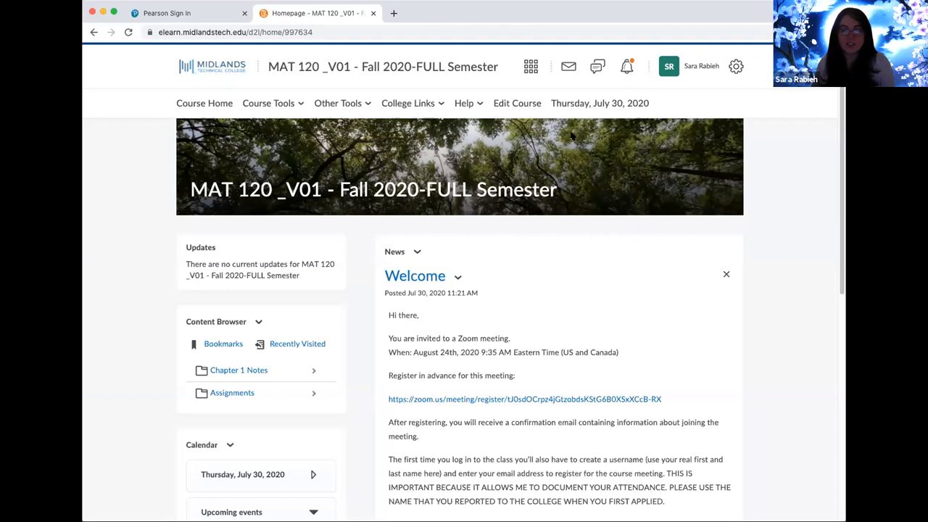
pyautogui.moveTo(573, 403)
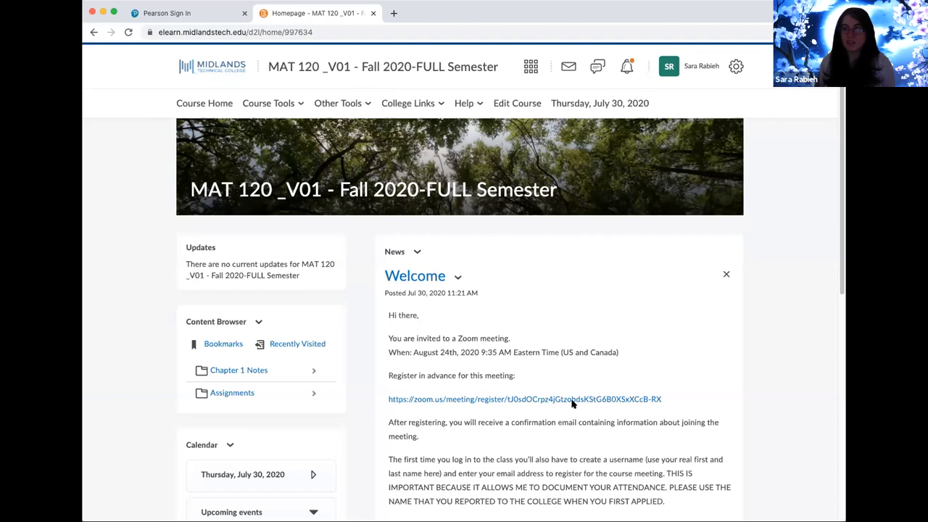
pyautogui.moveTo(717, 105)
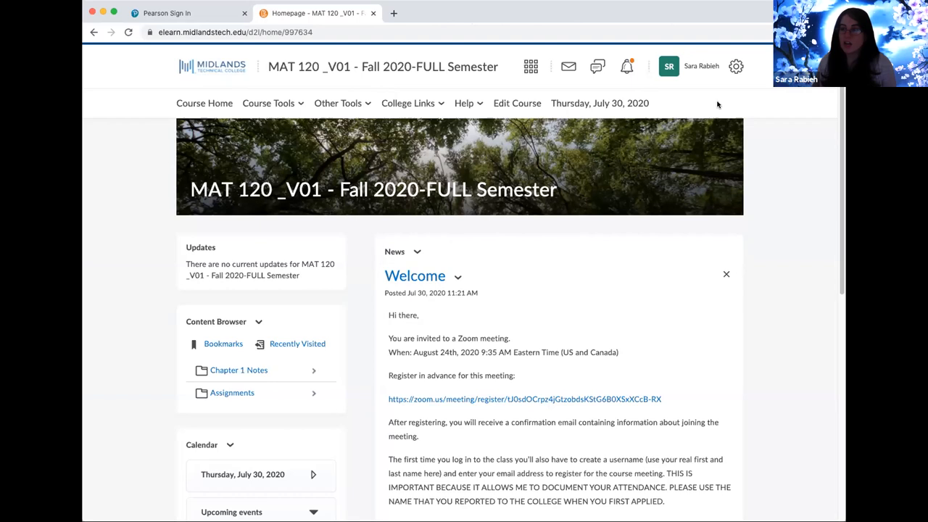
pyautogui.moveTo(665, 323)
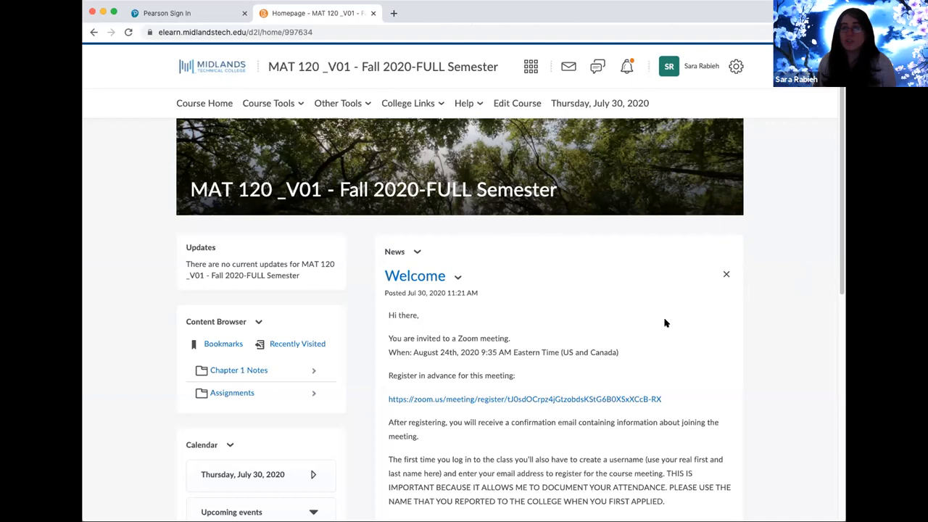
pyautogui.scroll(-3)
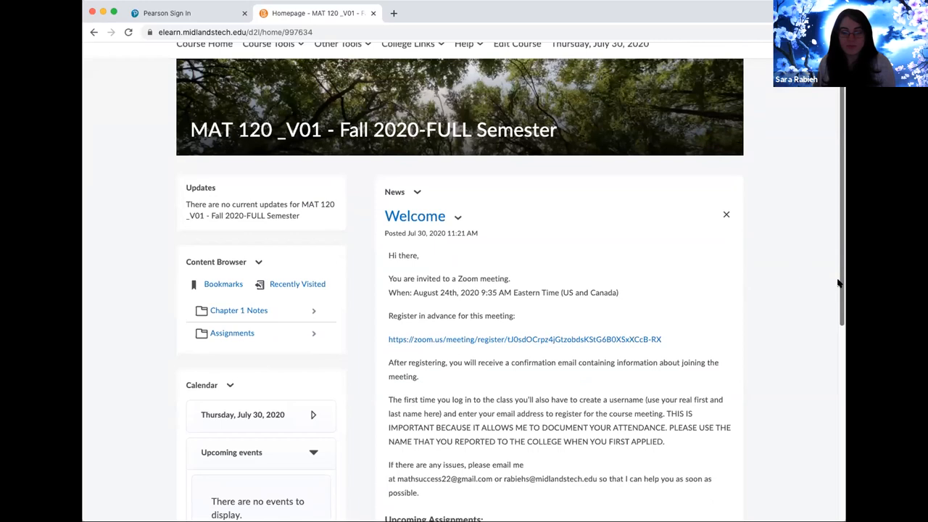
pyautogui.scroll(-3)
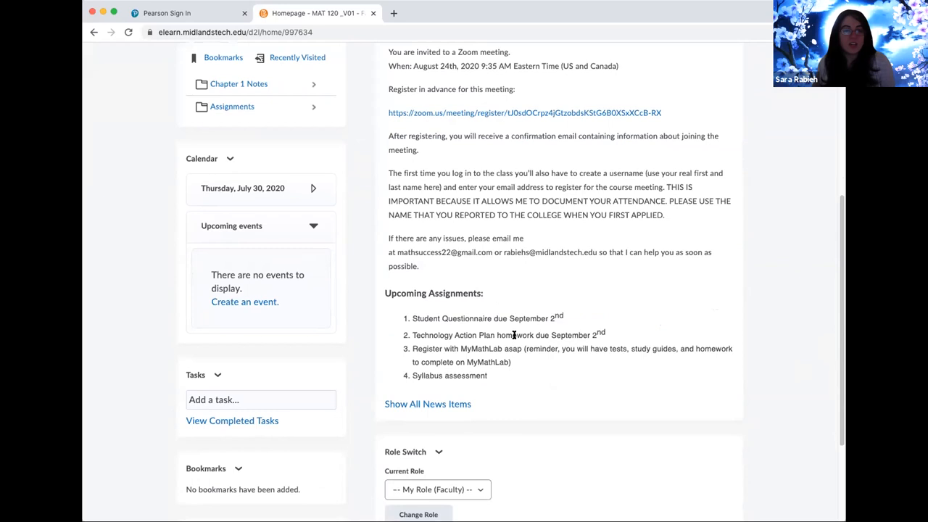
pyautogui.moveTo(577, 364)
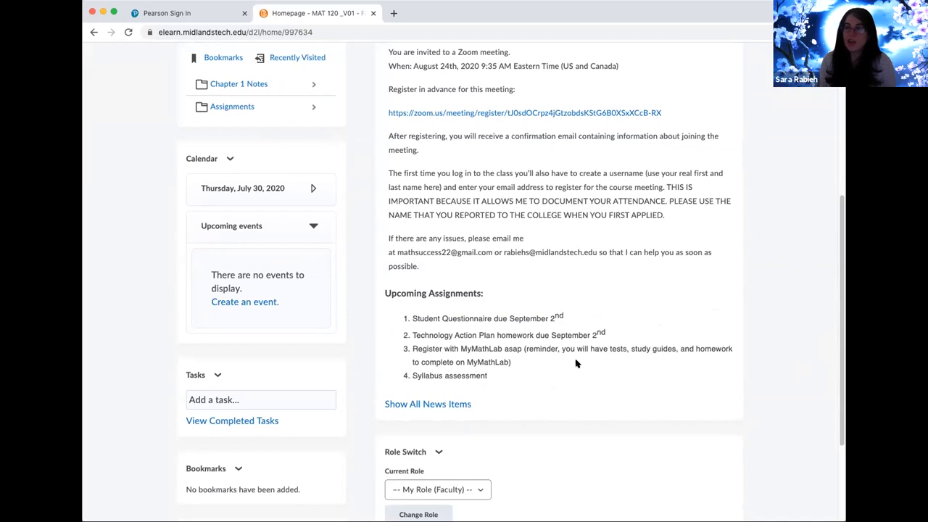
pyautogui.moveTo(568, 386)
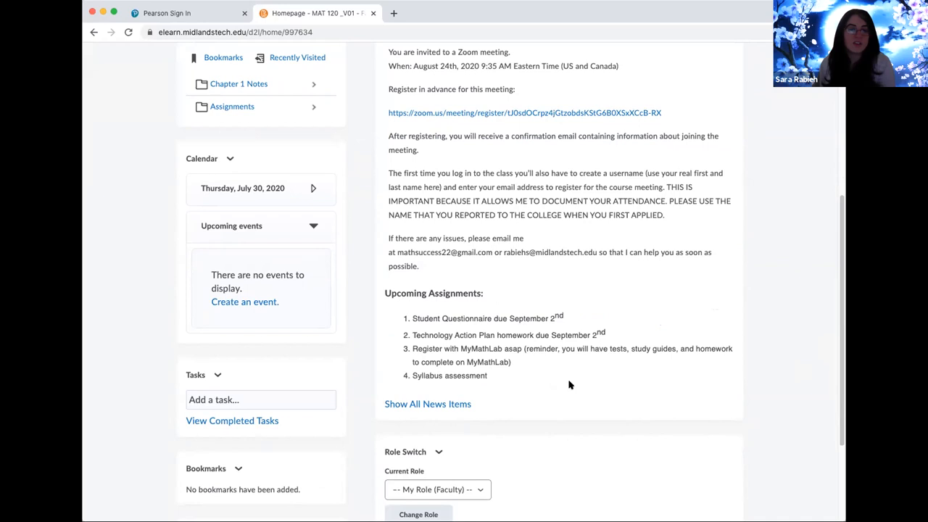
pyautogui.scroll(3)
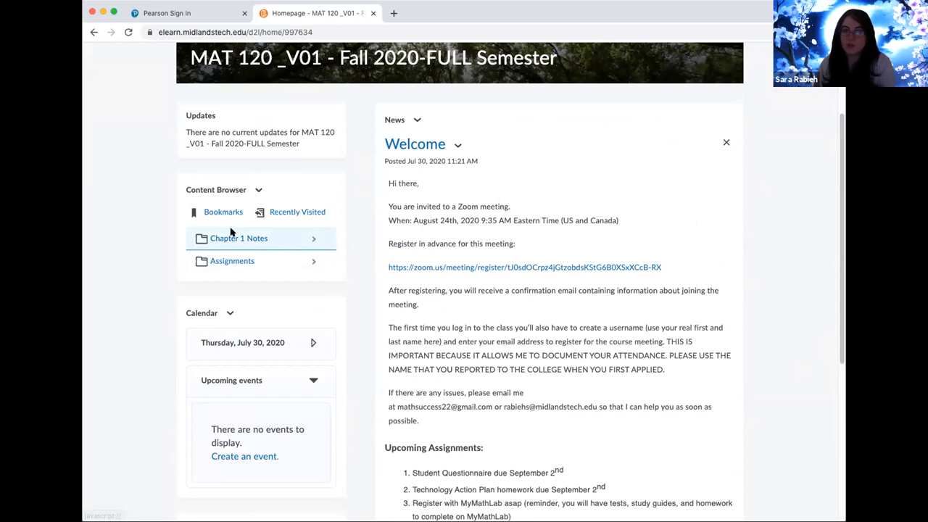
pyautogui.moveTo(232, 261)
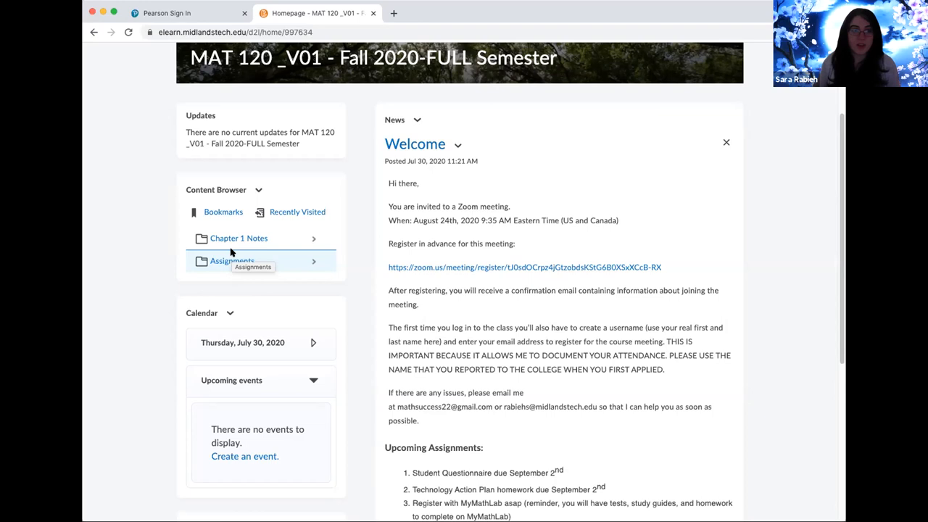
pyautogui.moveTo(467, 34)
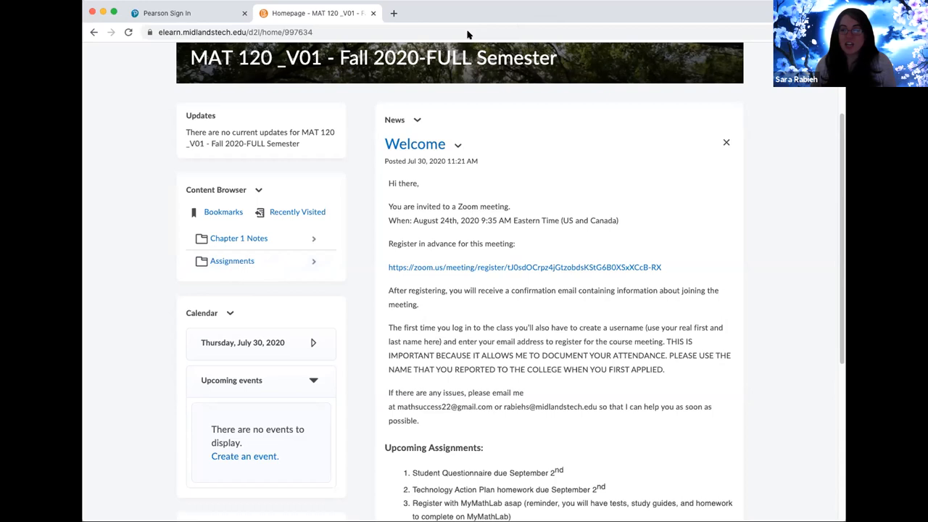
pyautogui.moveTo(406, 30)
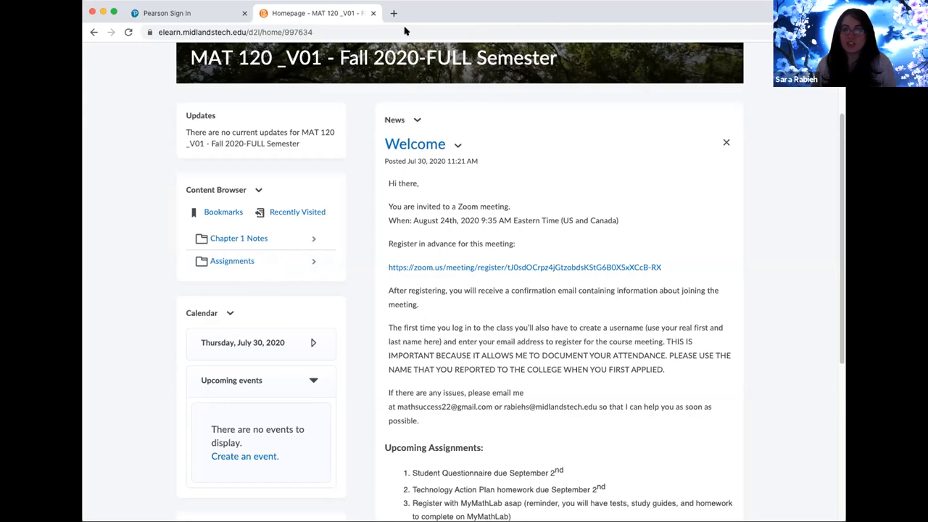